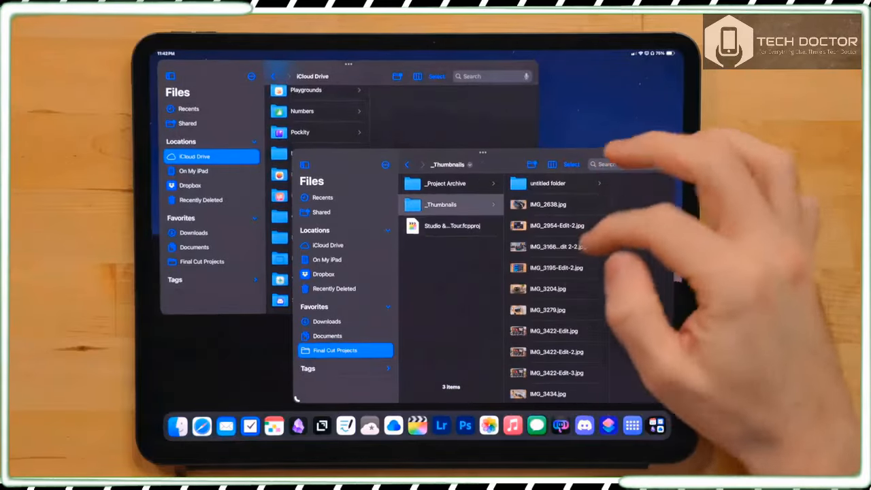
# Step: Leave the _Thumbnails folder and show the top level of iCloud Drive in the front Files window
pyautogui.scroll(-3)
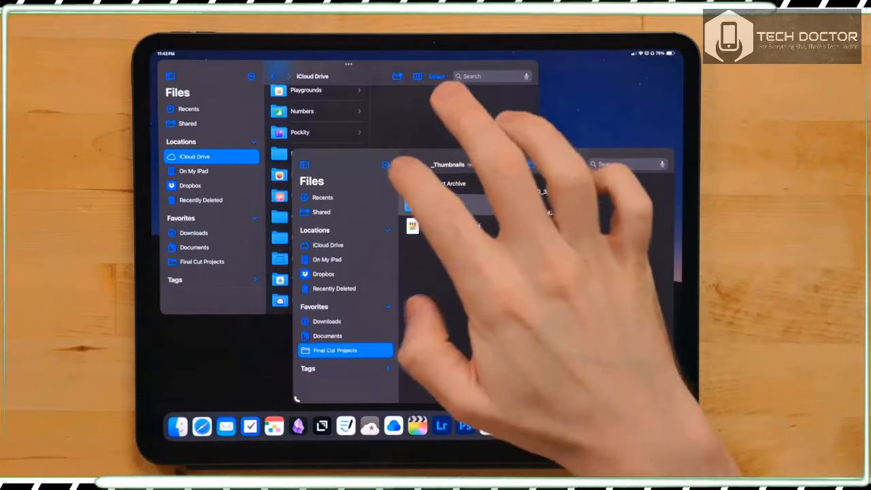
pyautogui.click(327, 258)
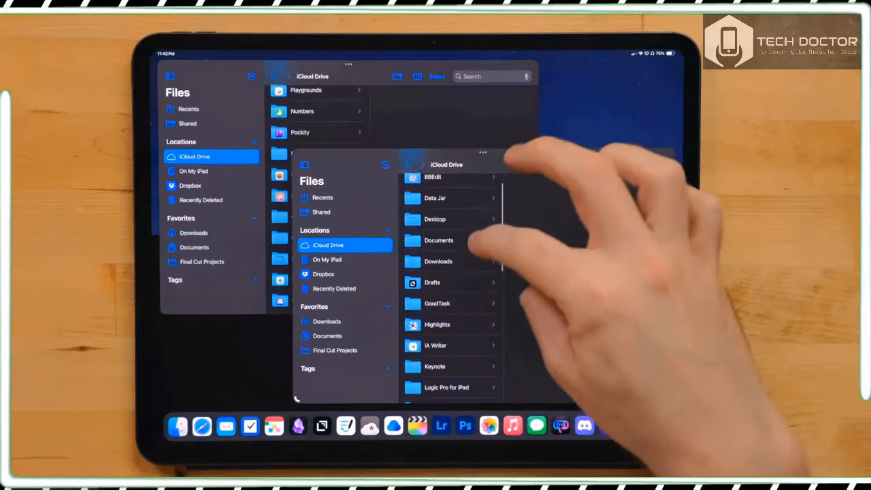
# Step: Show the Documents folder's subfolders in the front iCloud Drive window
pyautogui.click(438, 239)
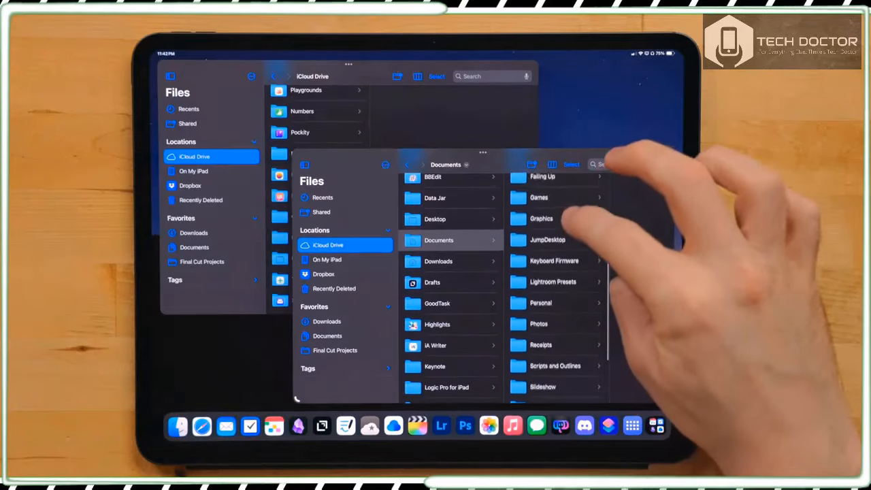
pyautogui.scroll(-3)
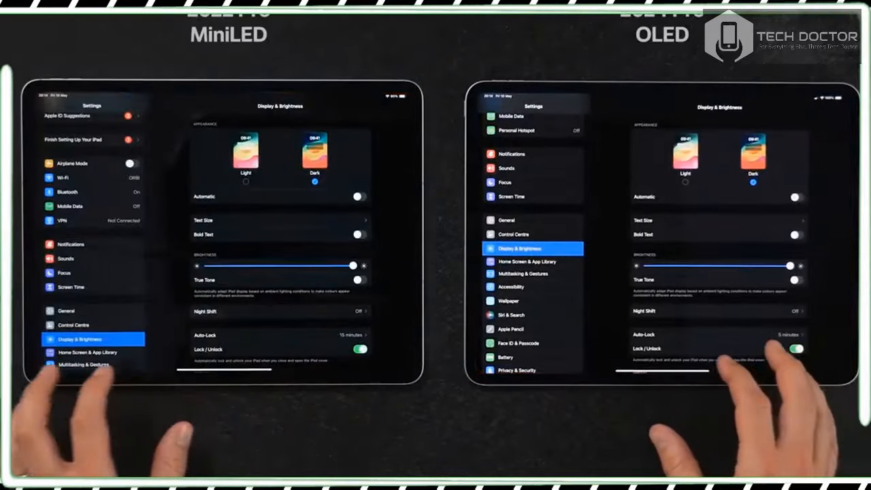
pyautogui.click(512, 285)
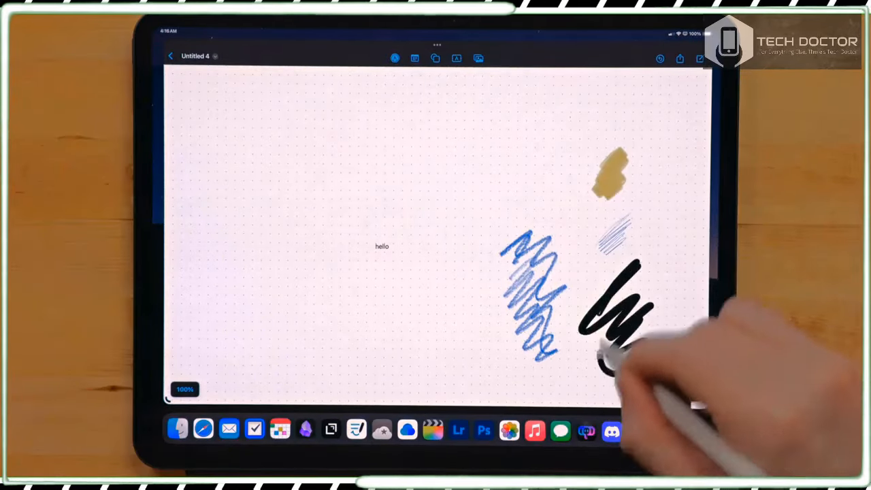
# Step: Leave the Freeform board and reach the General page in Settings
pyautogui.moveTo(551, 109); pyautogui.dragTo(653, 367)
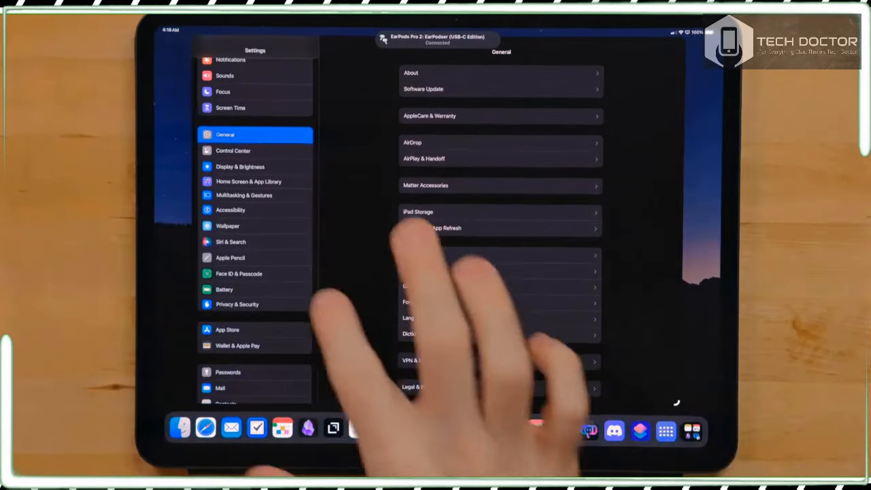
# Step: Set the Apple Pencil squeeze action to run the Quick Note shortcut
pyautogui.click(230, 257)
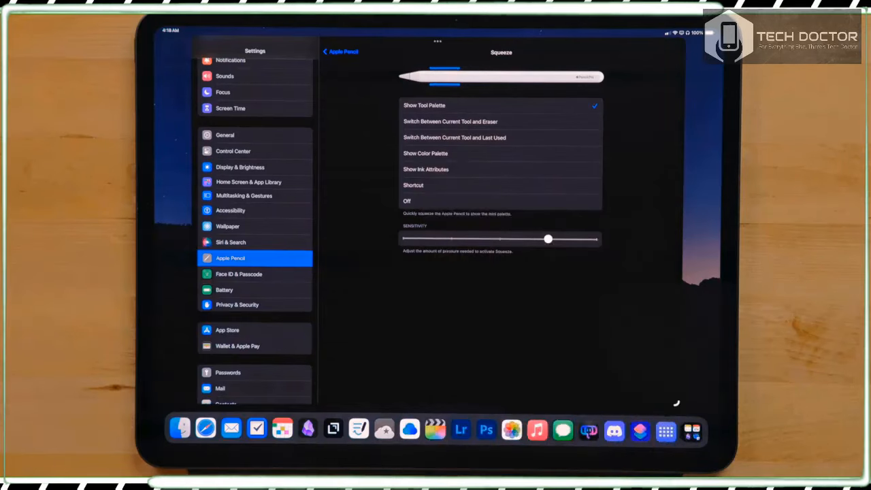
pyautogui.click(414, 185)
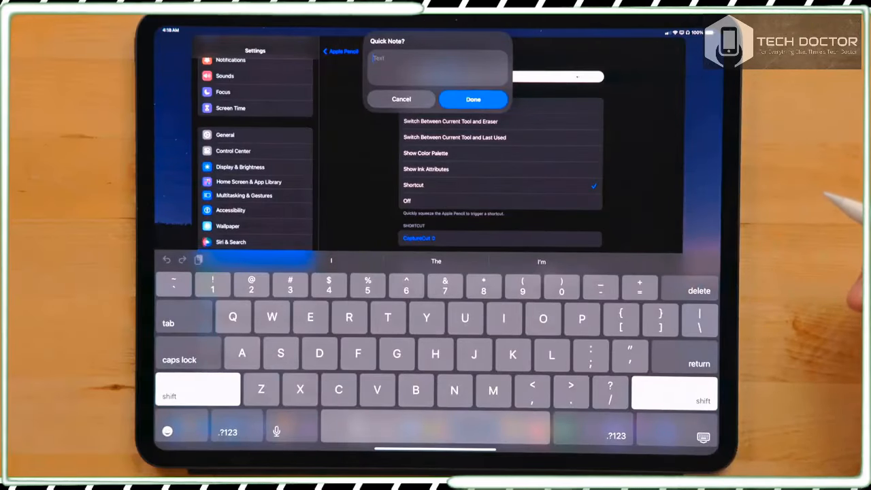
# Step: Return to the Freeform board ready to draw beside the red, blue and black scribbles
pyautogui.click(400, 100)
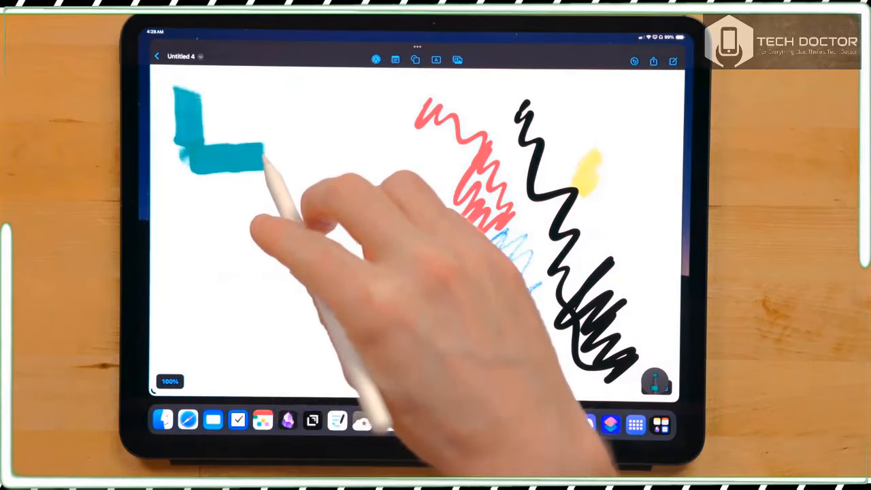
# Step: Draw a thick teal zigzag stroke down the left of the board toward the blue scribbles
pyautogui.moveTo(265, 156); pyautogui.dragTo(279, 266)
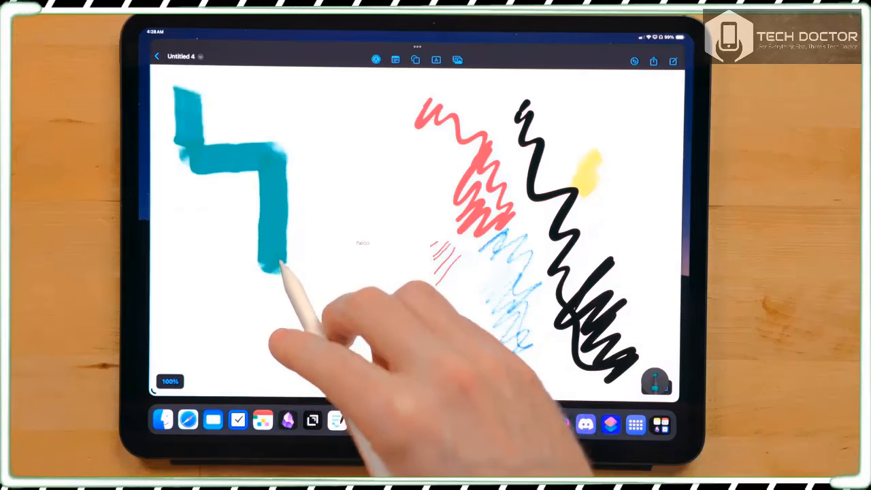
pyautogui.moveTo(279, 265); pyautogui.dragTo(370, 327)
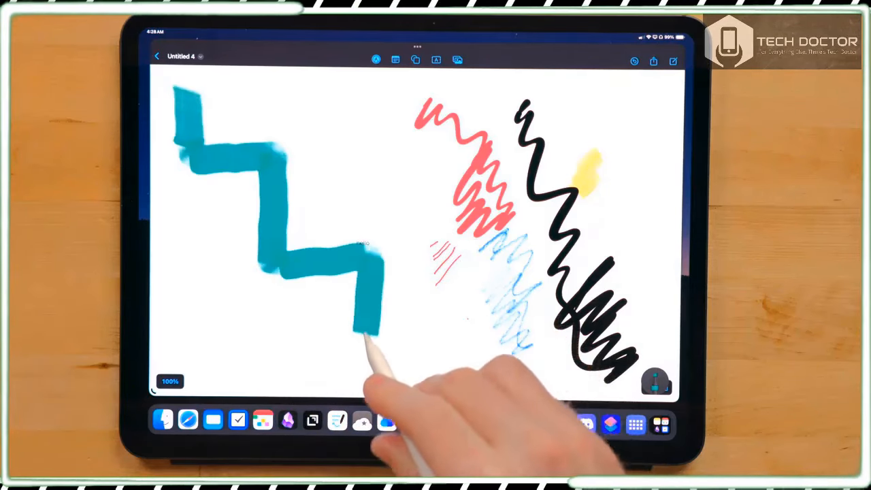
pyautogui.moveTo(370, 333); pyautogui.dragTo(455, 351)
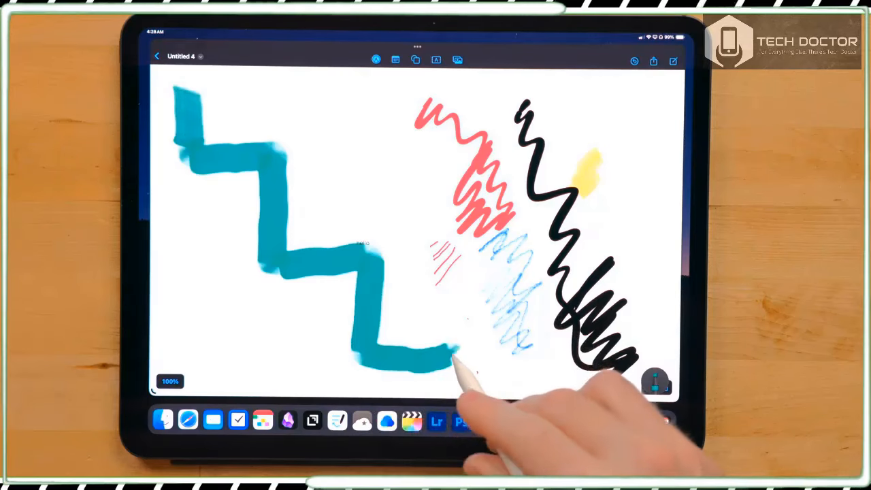